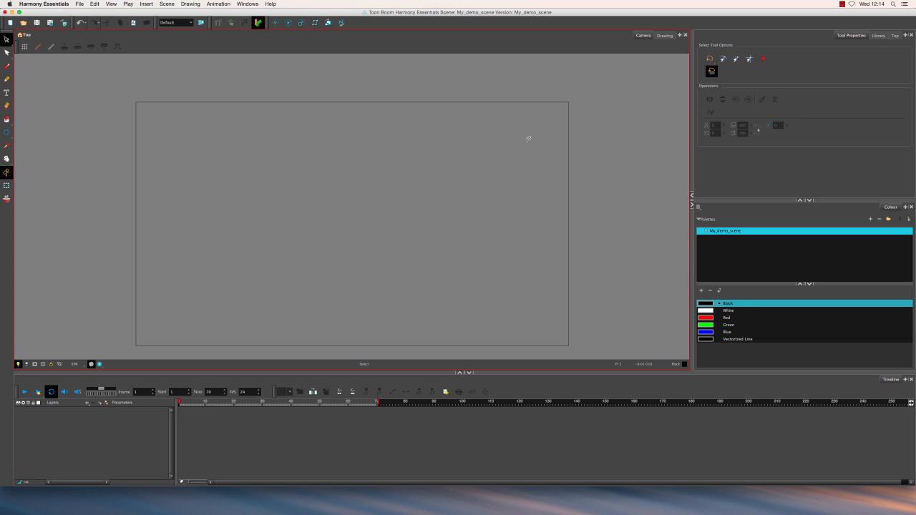
mouse_move(157, 118)
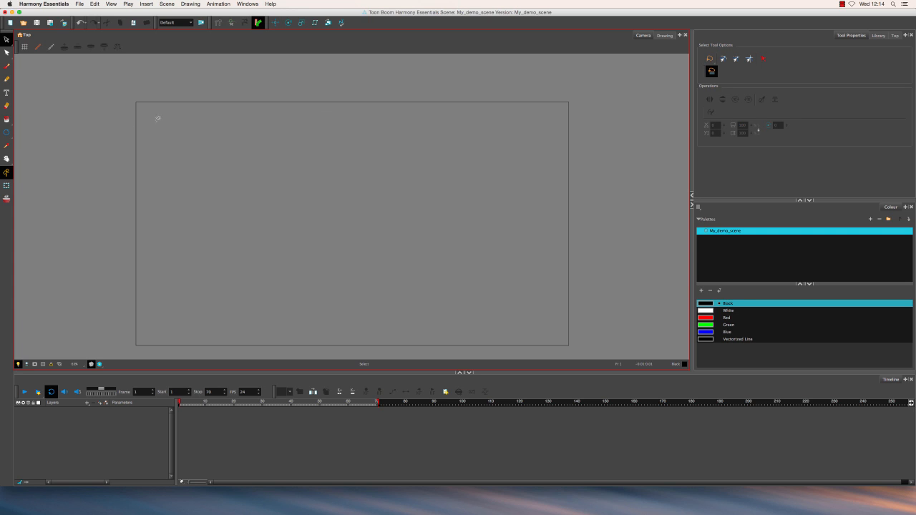
Activate the Pencil tool for drawing freehand lines
click(7, 132)
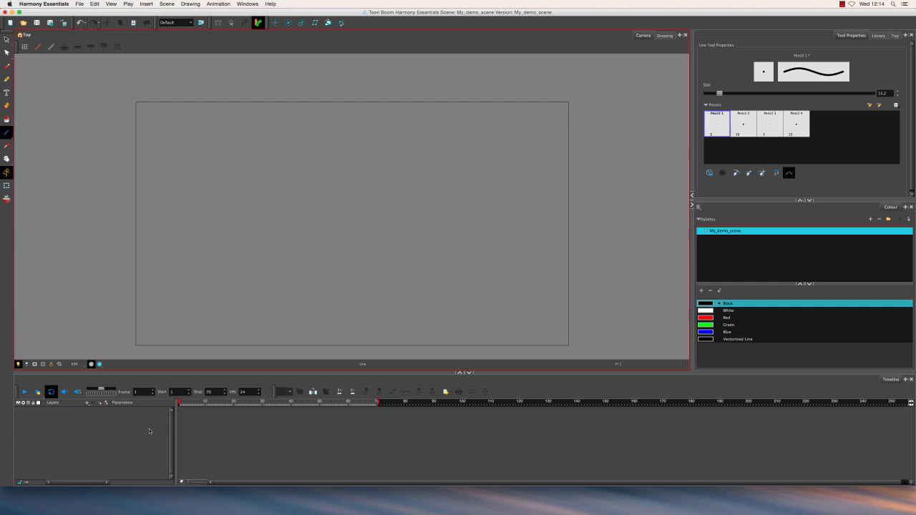
mouse_move(100, 403)
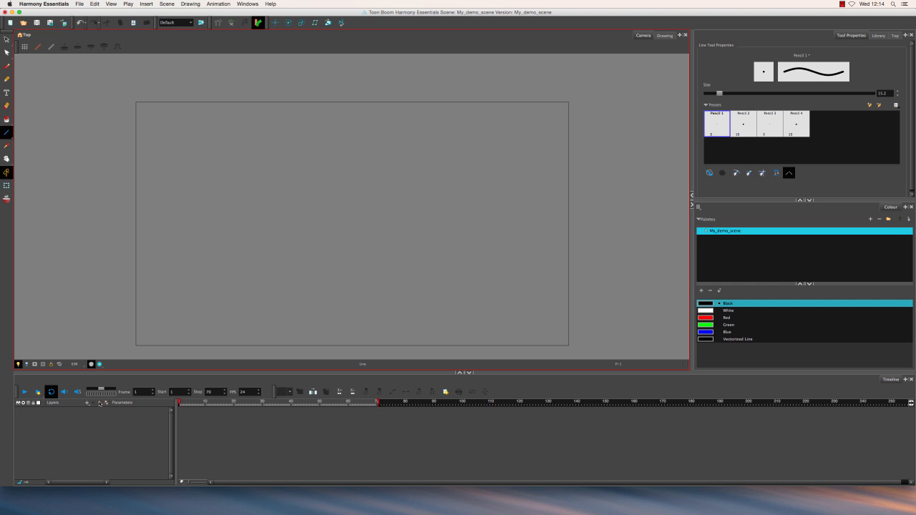
mouse_move(99, 403)
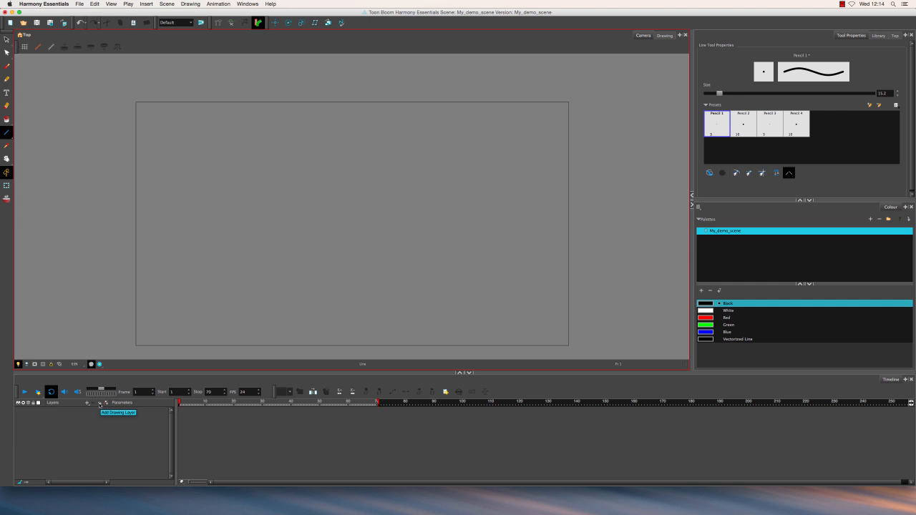
Create a new drawing layer named Pend in the Timeline
click(99, 403)
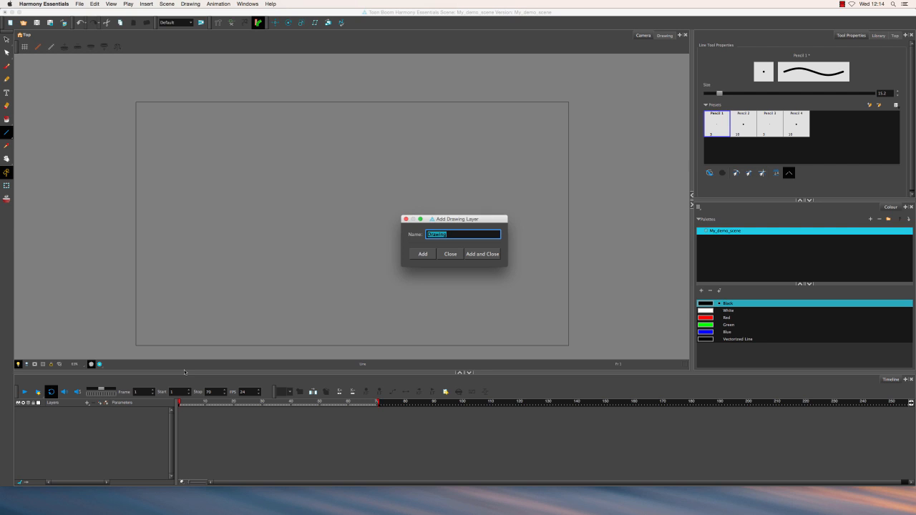
text(Pencil)
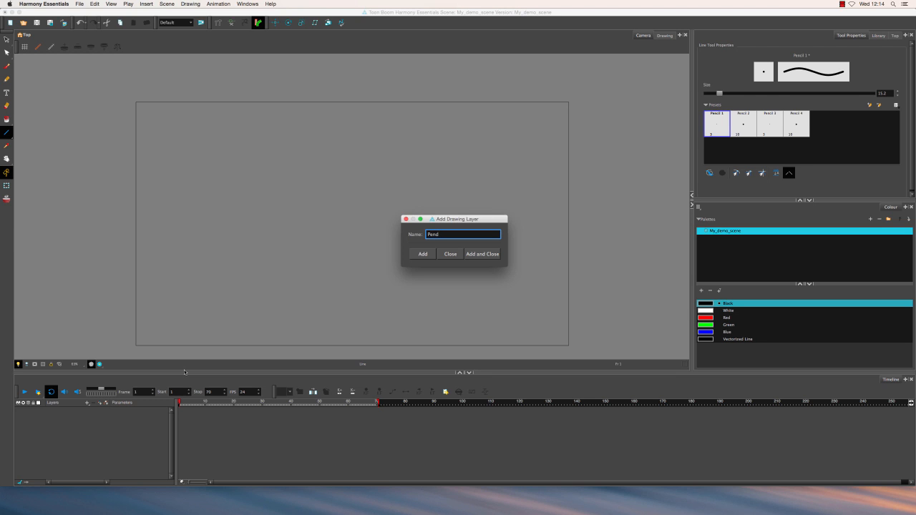
click(482, 253)
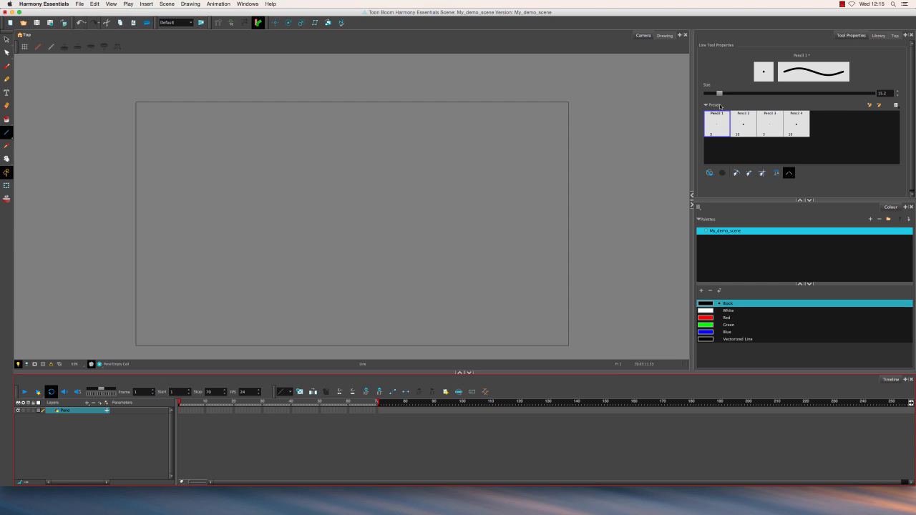
Thicken the pencil to size 19, draw a vertical line, and add a circle below it
drag(717, 93, 722, 94)
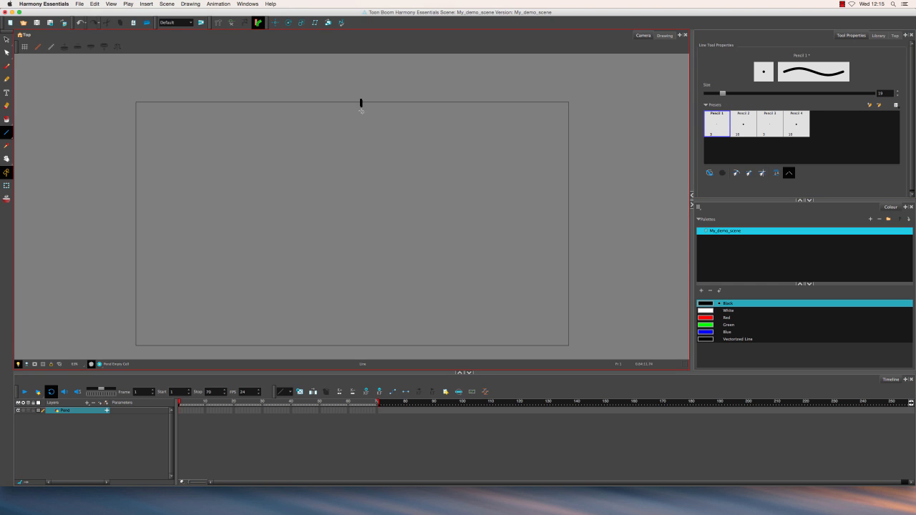
drag(361, 102, 361, 187)
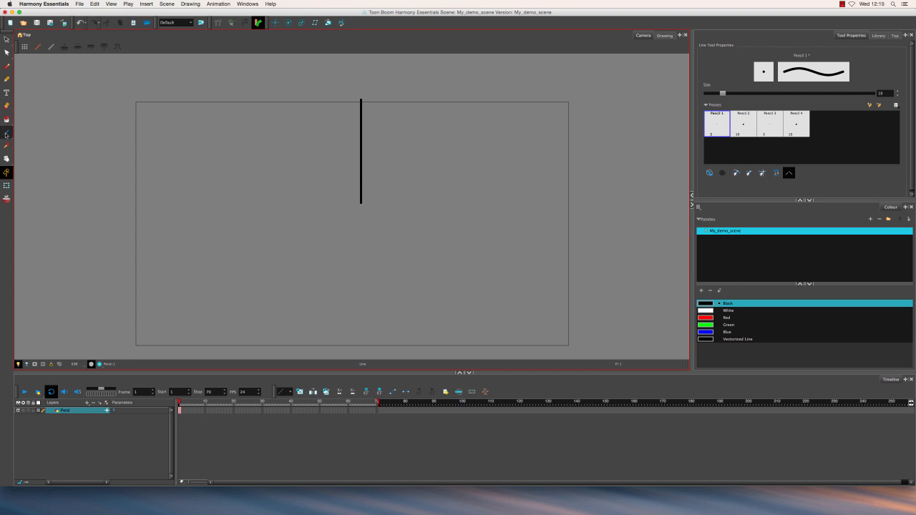
click(7, 132)
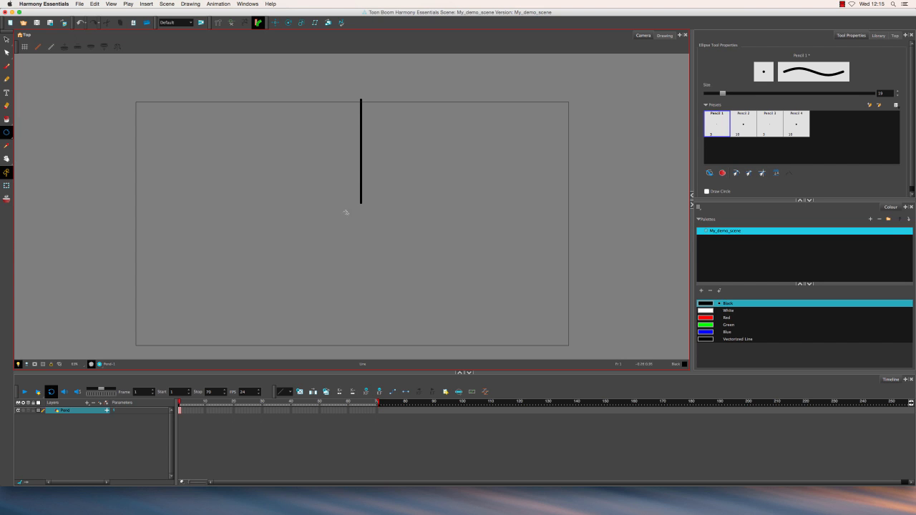
drag(362, 200, 412, 294)
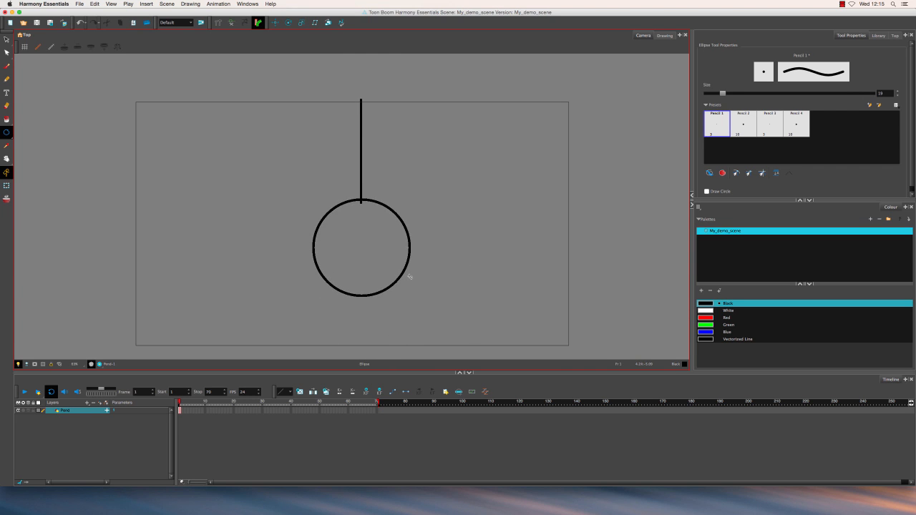
mouse_move(5, 39)
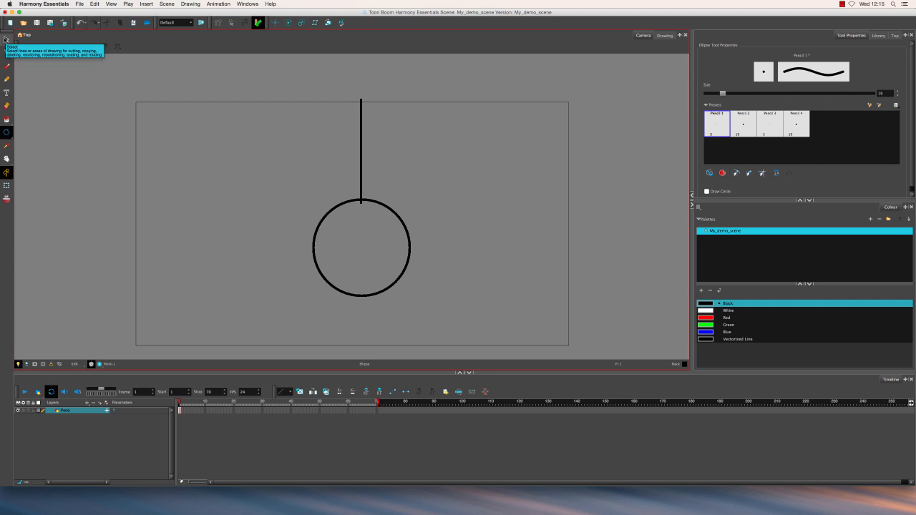
Select the circle and adjust it so the line meets its top edge
click(7, 39)
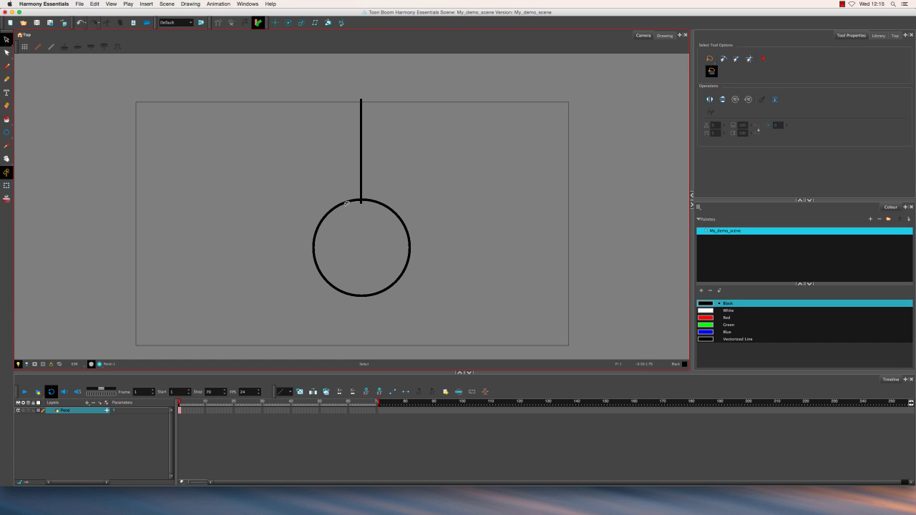
click(362, 208)
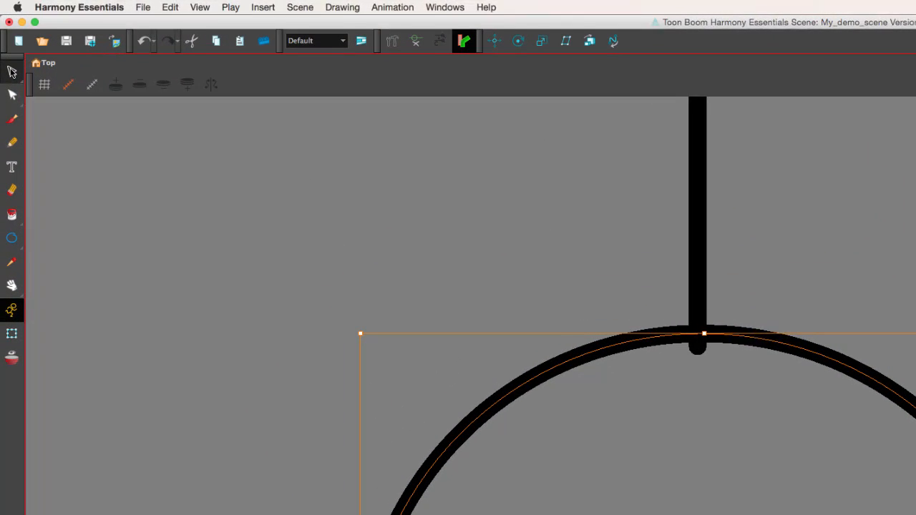
click(12, 72)
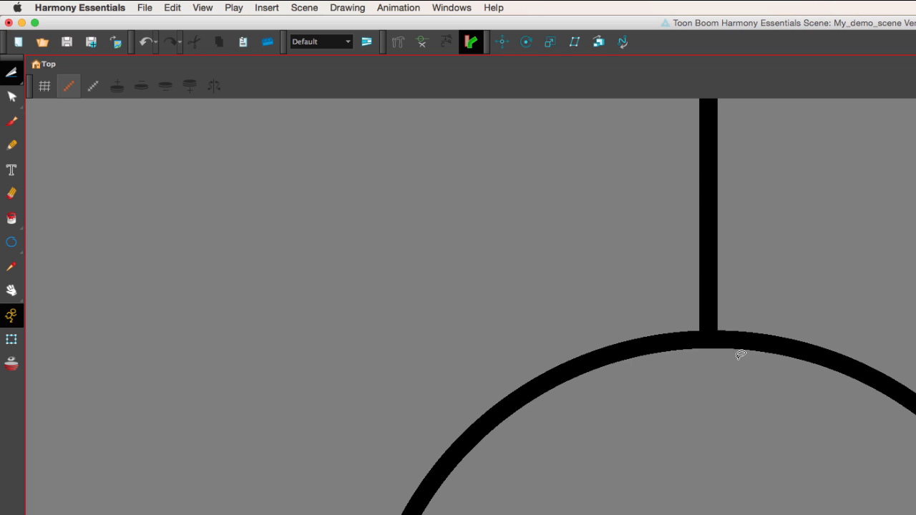
click(11, 74)
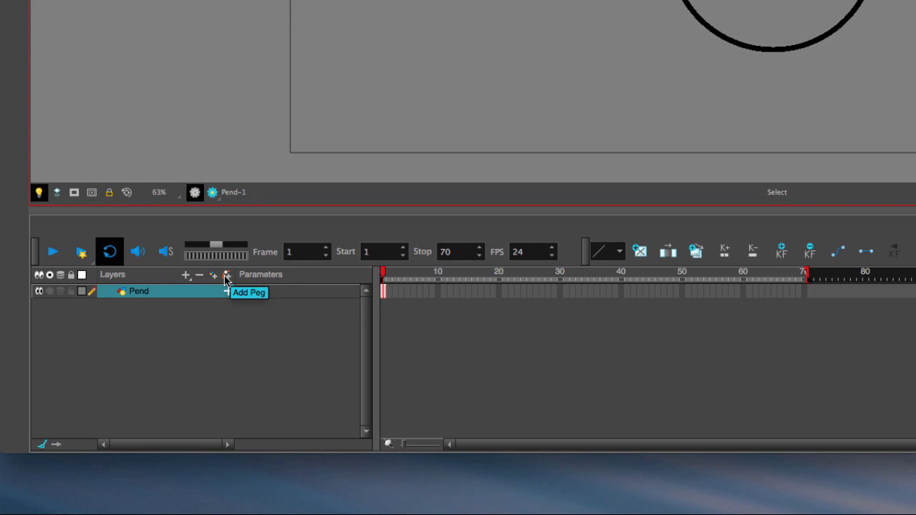
Add a Pend-P peg above Pend, expand it, and select the nested Pend layer
click(225, 275)
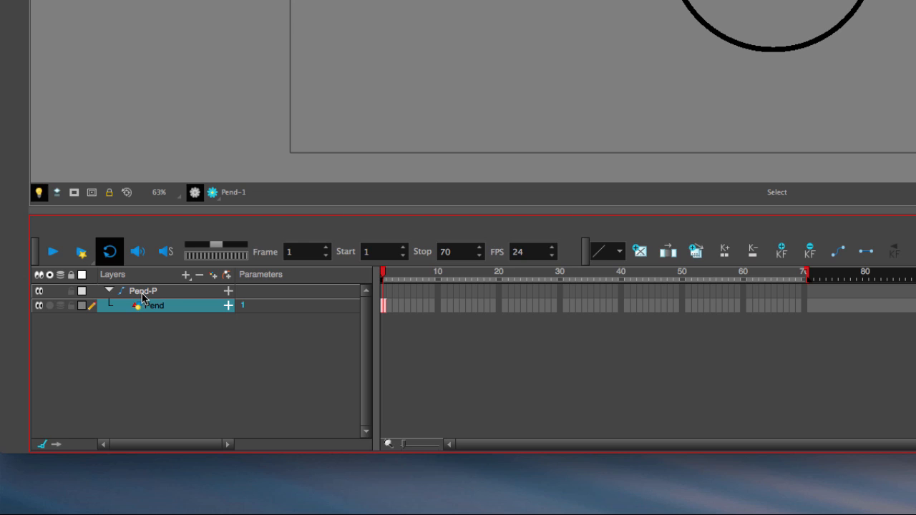
mouse_move(154, 299)
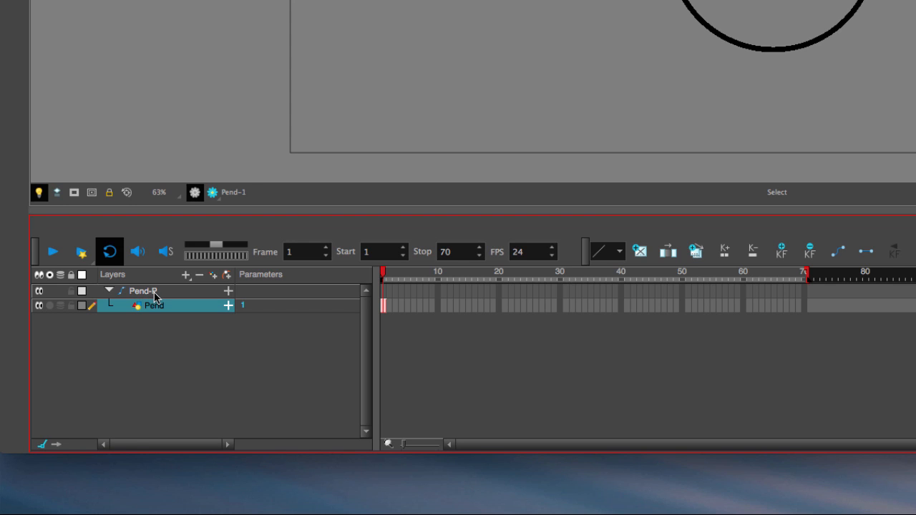
mouse_move(162, 298)
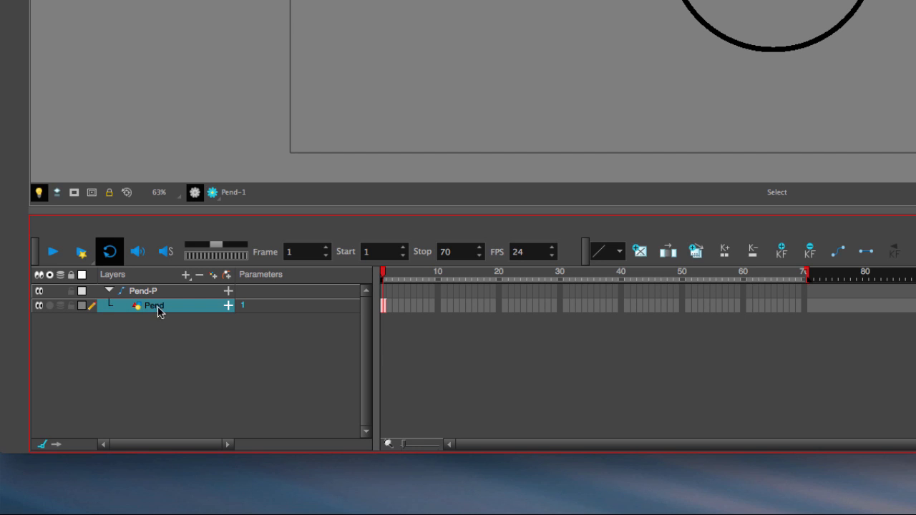
mouse_move(148, 295)
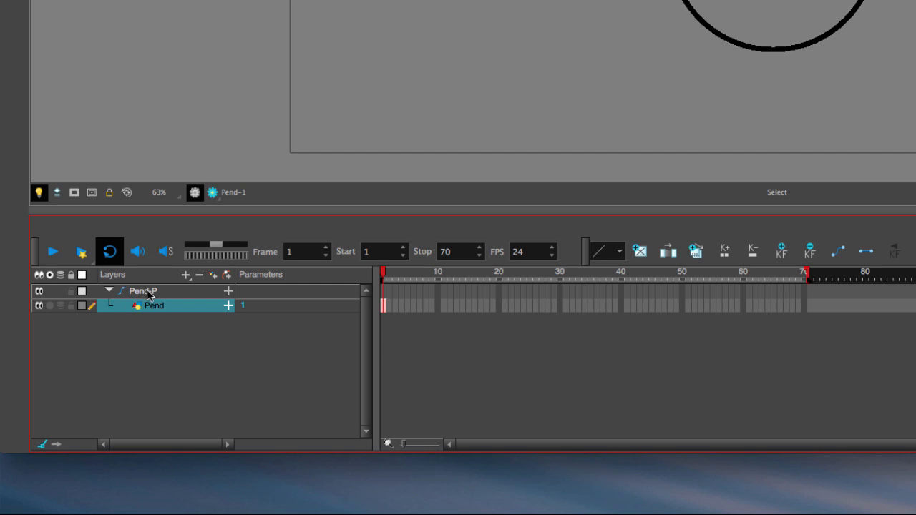
mouse_move(122, 307)
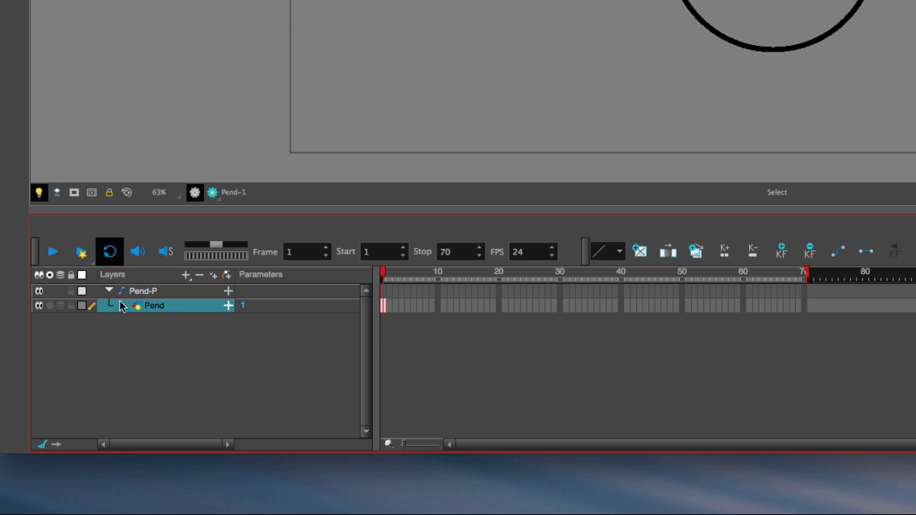
click(109, 290)
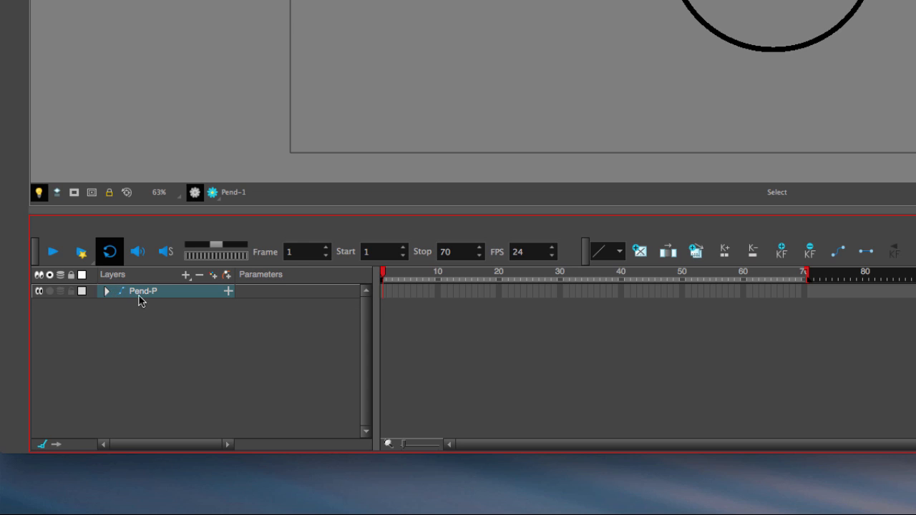
click(106, 291)
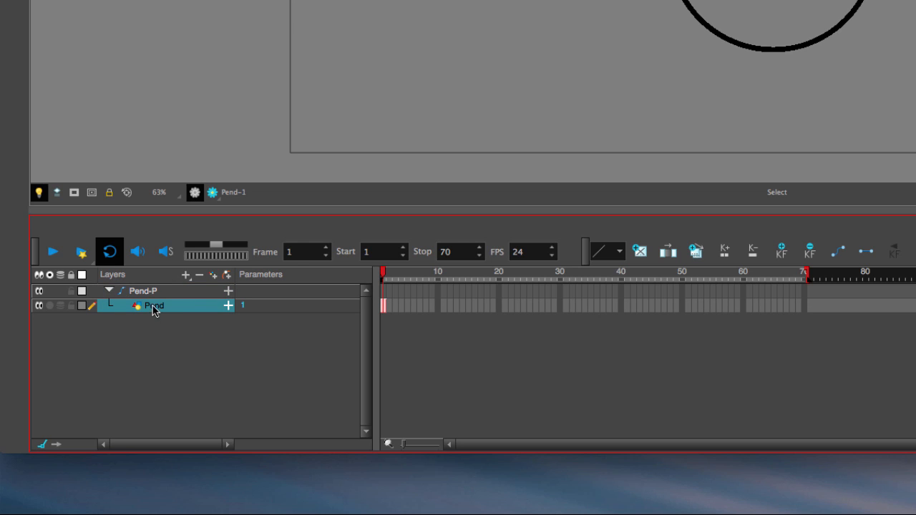
click(143, 290)
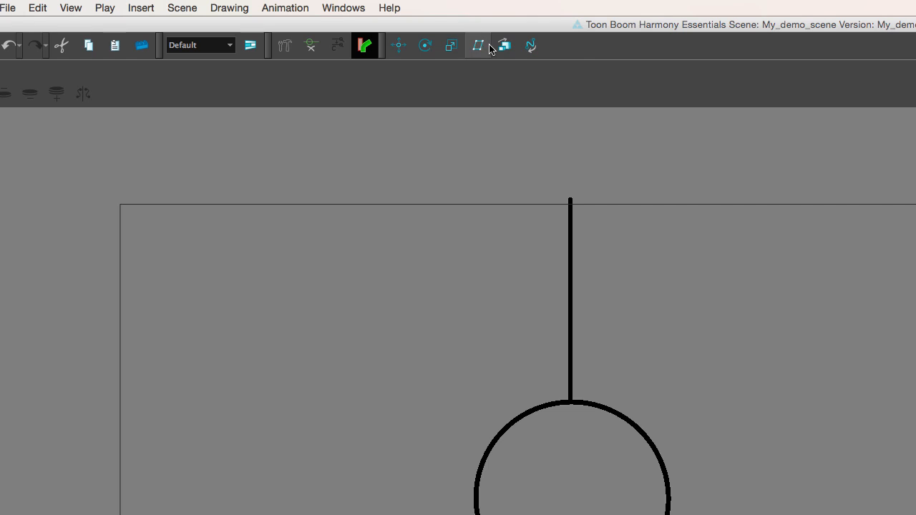
right_click(478, 45)
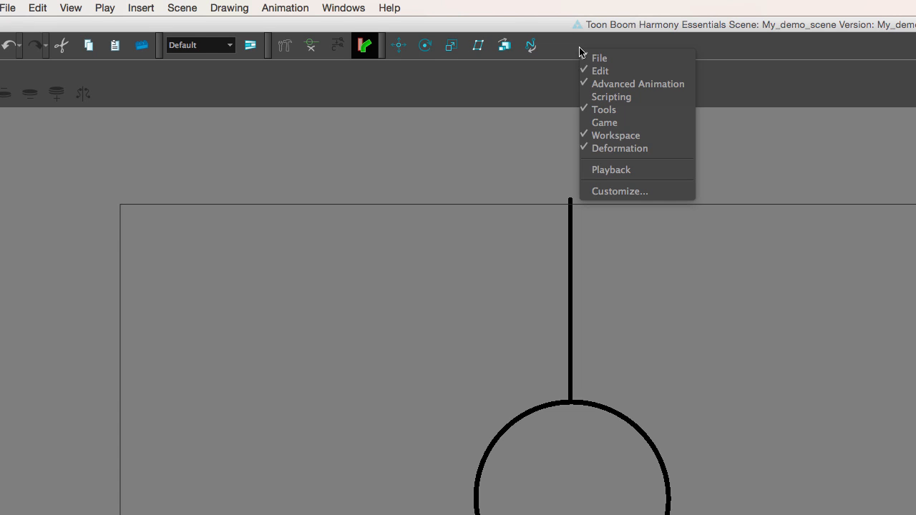
mouse_move(637, 83)
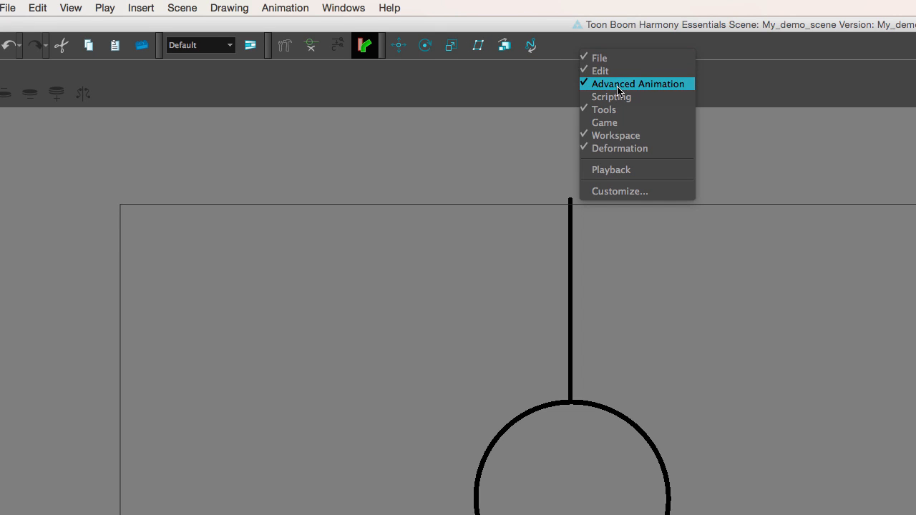
click(637, 83)
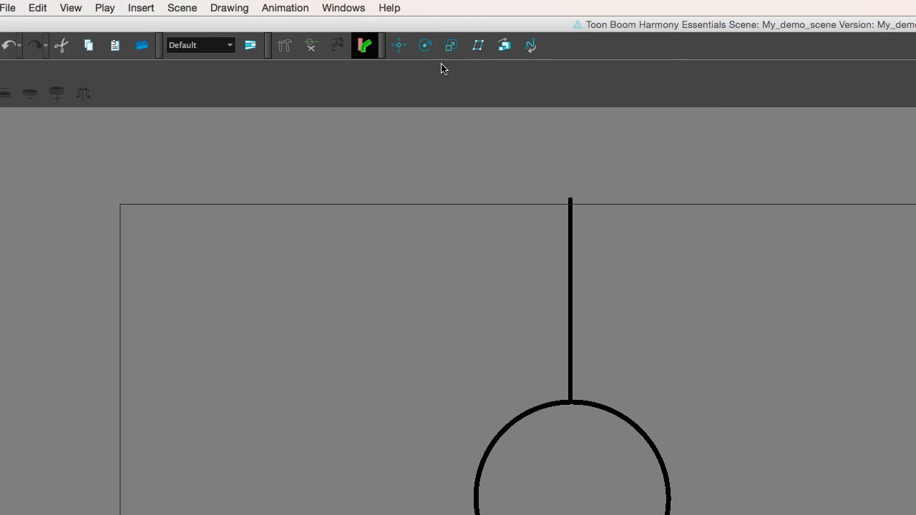
click(425, 45)
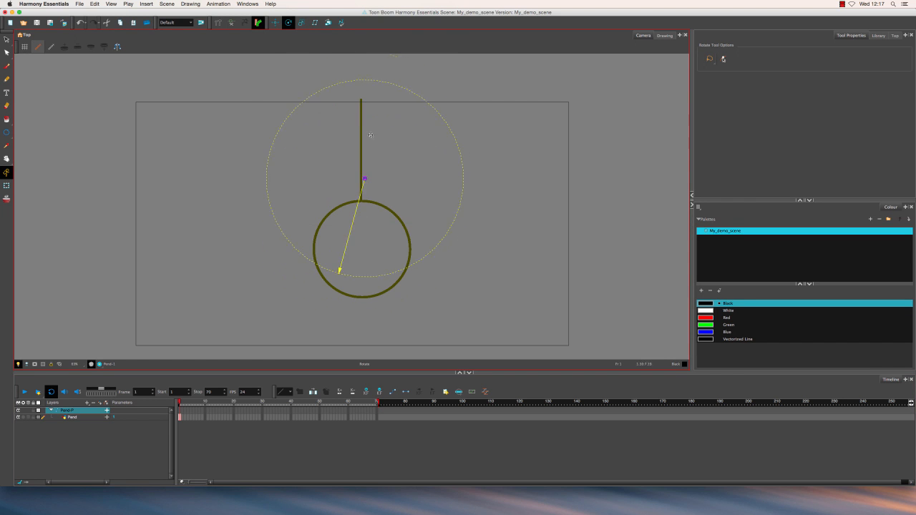
Move the rotation pivot from the line's middle up to its top end
drag(343, 268, 290, 161)
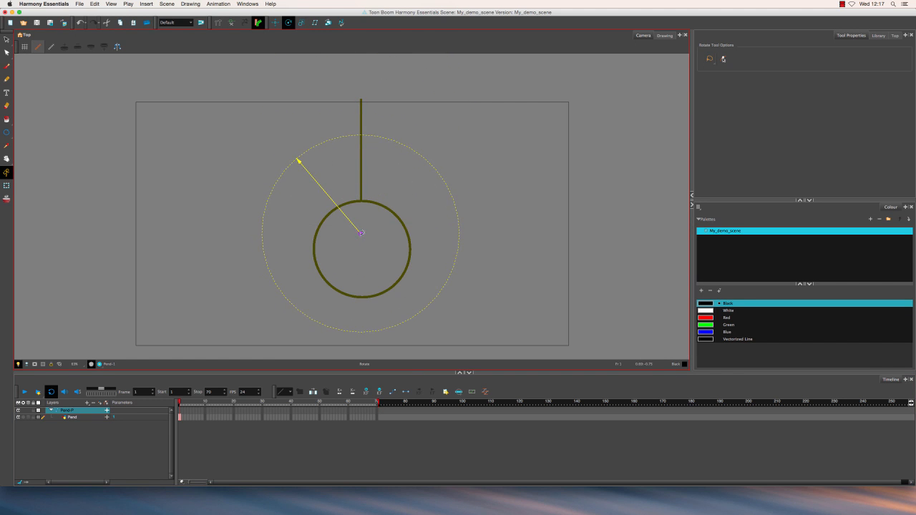
drag(289, 161, 397, 107)
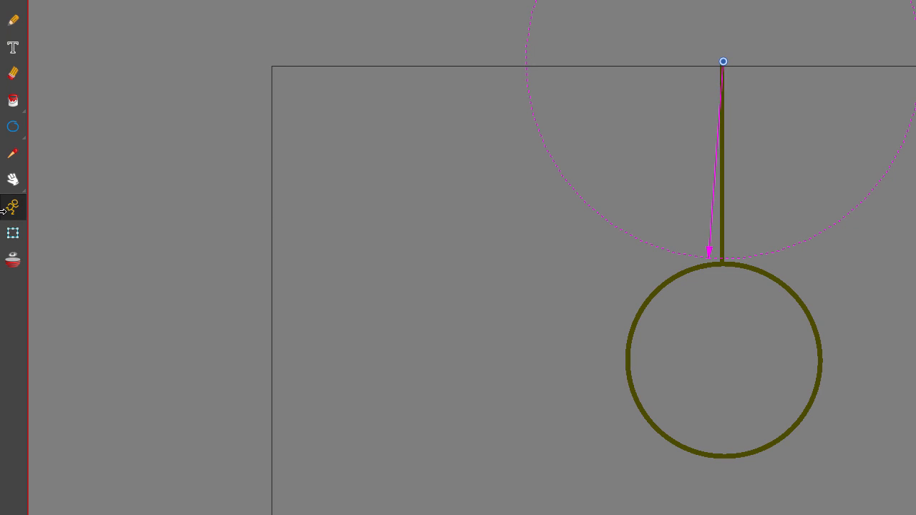
mouse_move(12, 207)
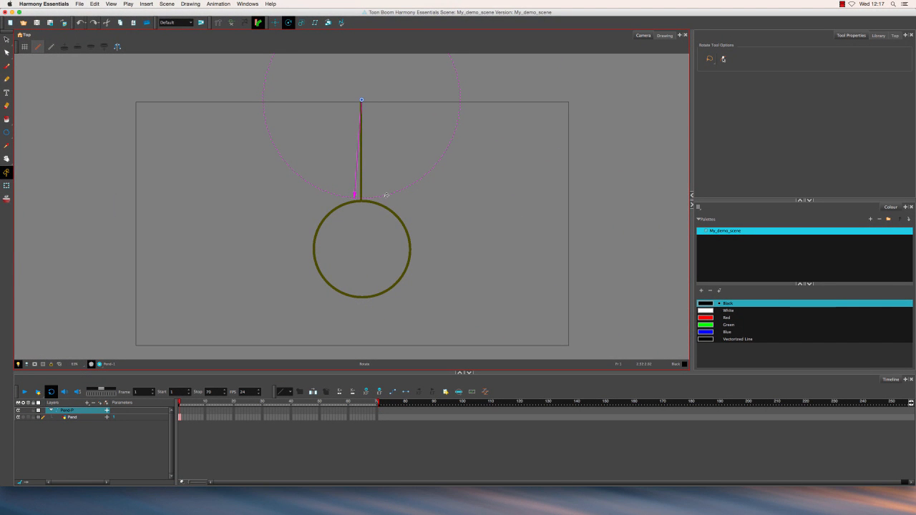
mouse_move(201, 195)
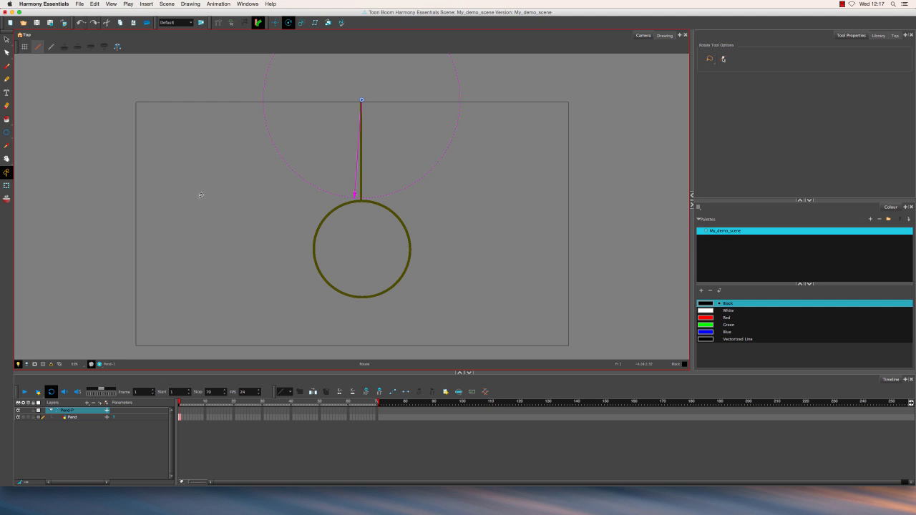
click(7, 186)
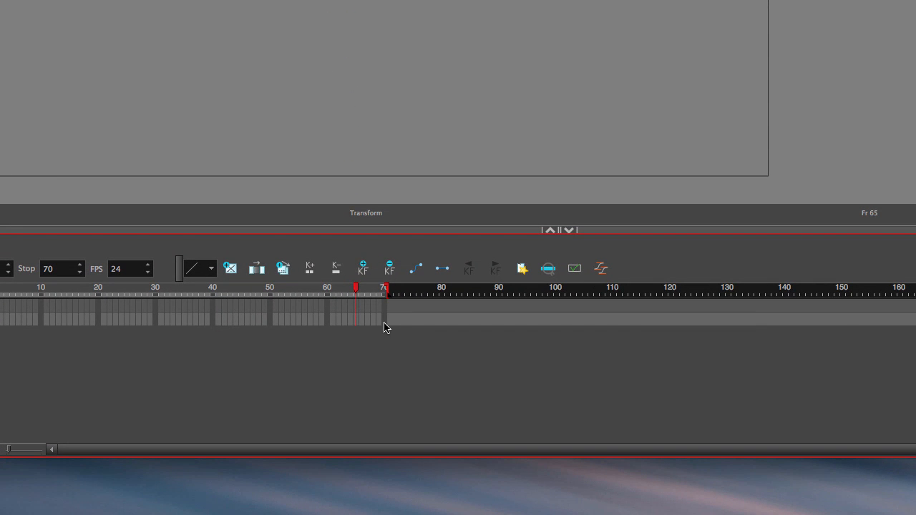
Open the cell options on the peg layer's frame 70 for a motion keyframe
right_click(384, 326)
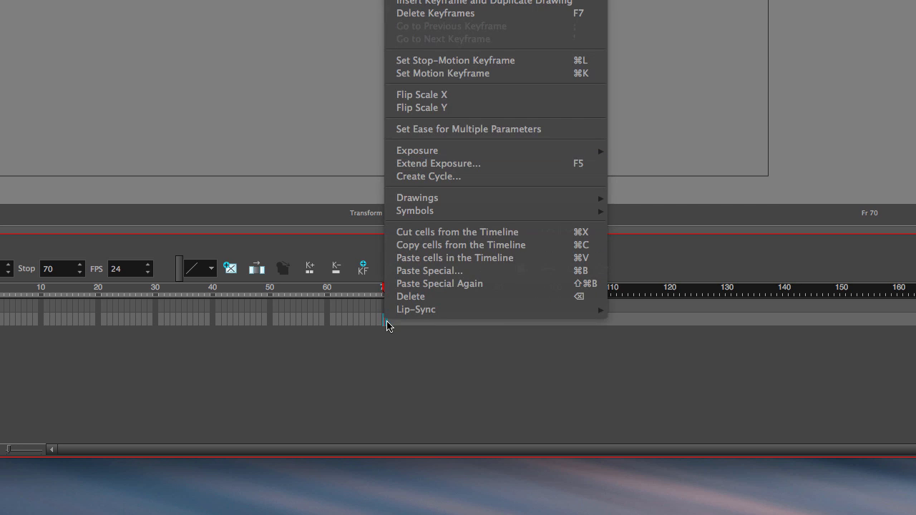
mouse_move(438, 163)
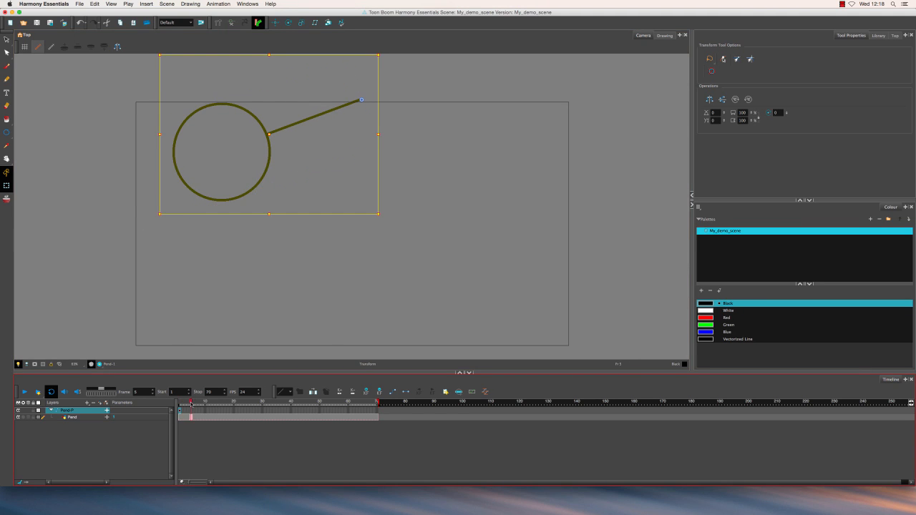
Rotate the pendulum to a new swing angle, creating a rotation keyframe
click(215, 403)
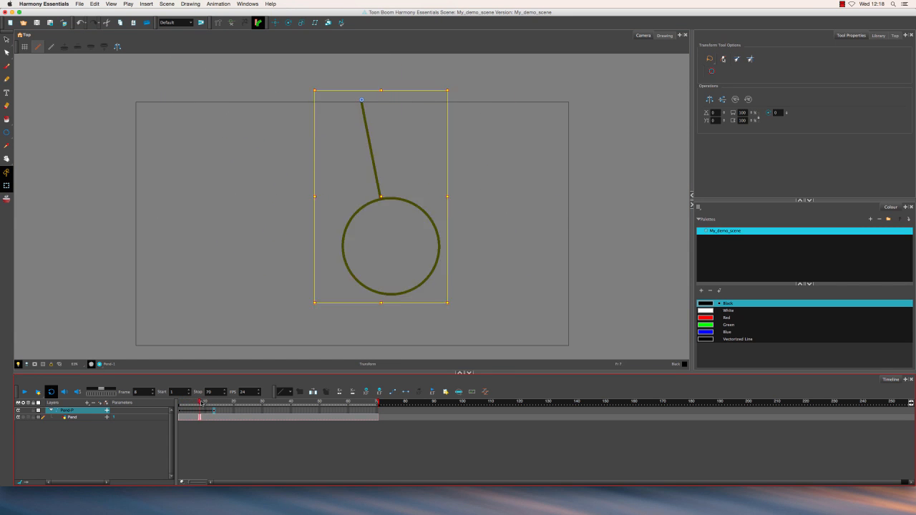
drag(202, 402, 210, 403)
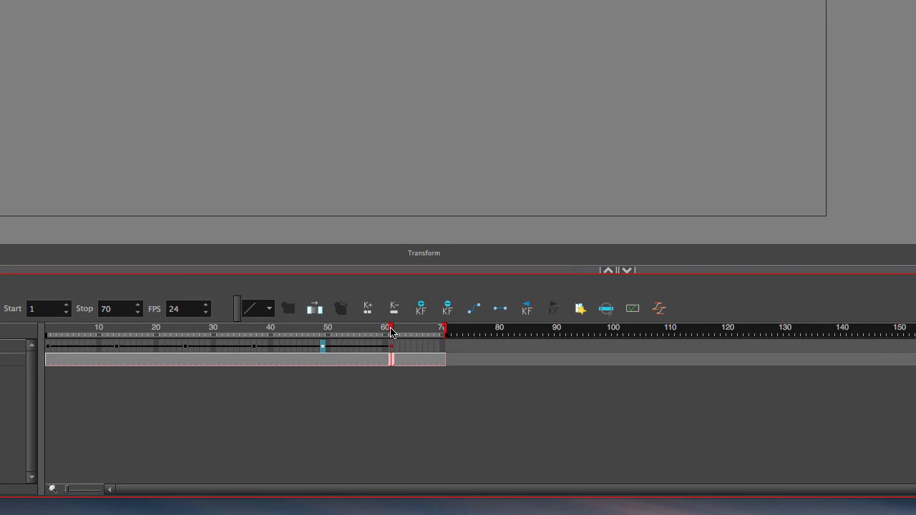
Extend the scene to 73 frames and open exposure options on the Pend cell
drag(392, 329, 442, 330)
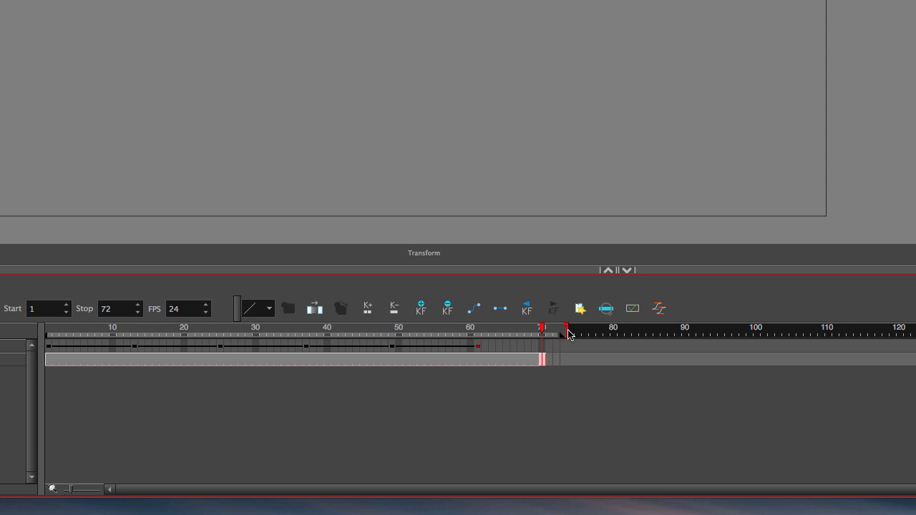
drag(542, 333, 564, 333)
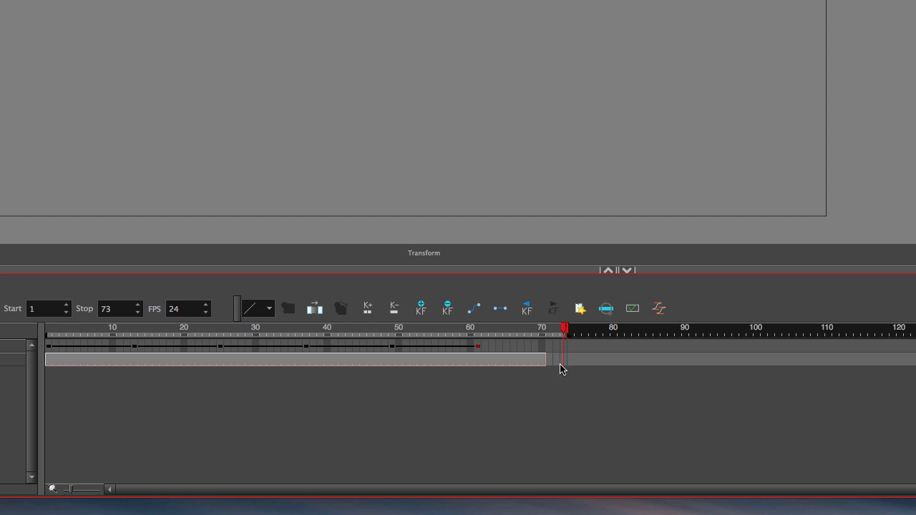
right_click(562, 368)
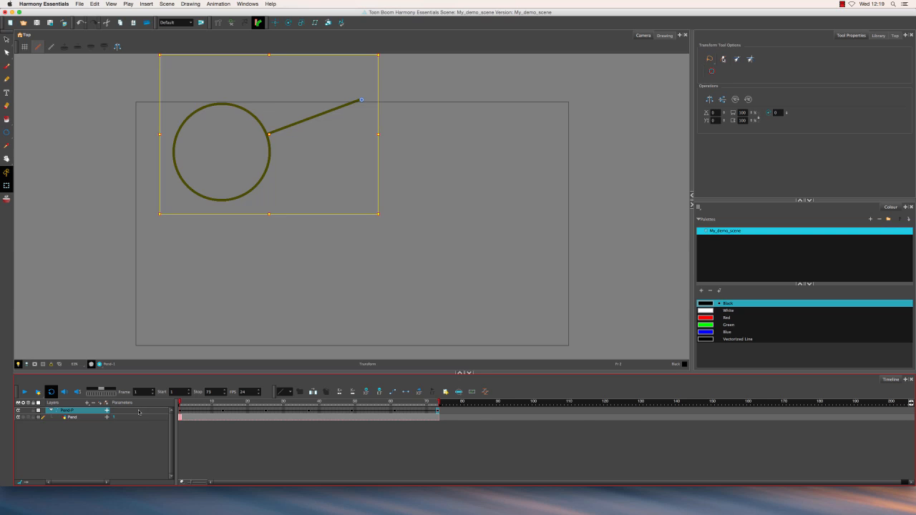
Play the pendulum swing animation, then stop playback
click(51, 391)
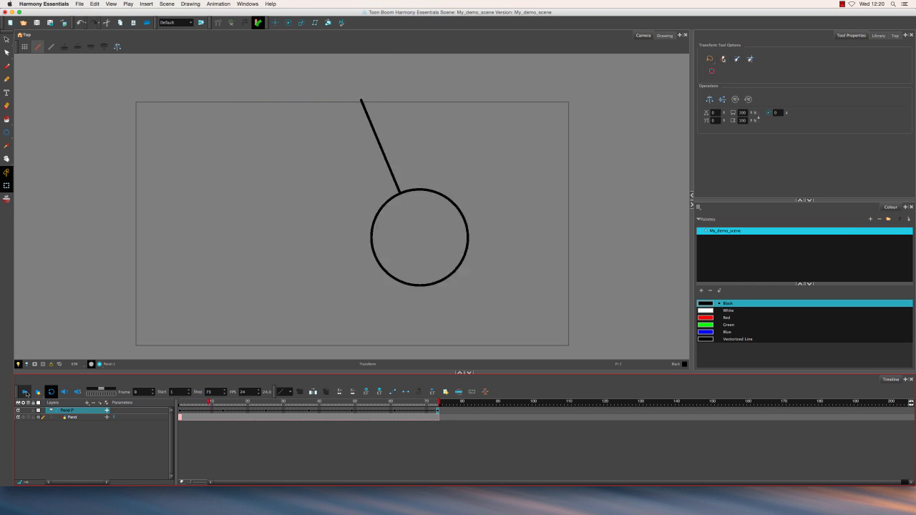
click(26, 392)
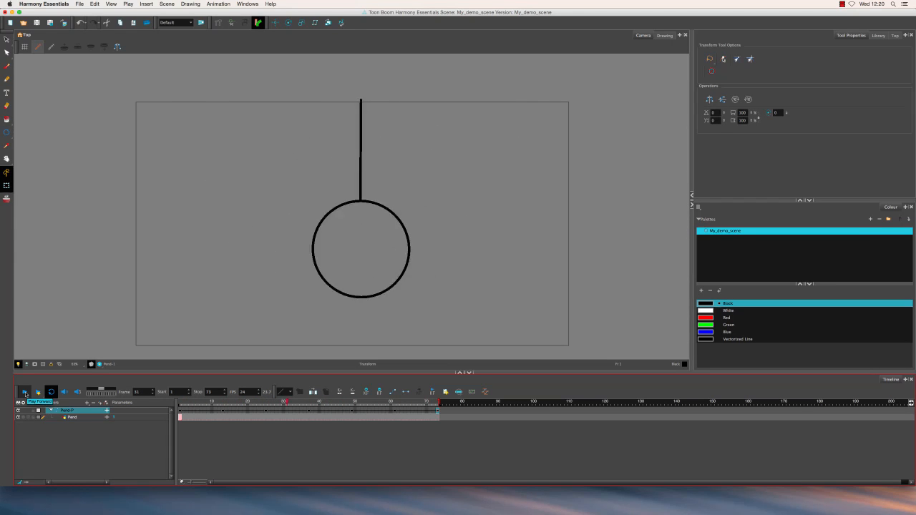
click(25, 392)
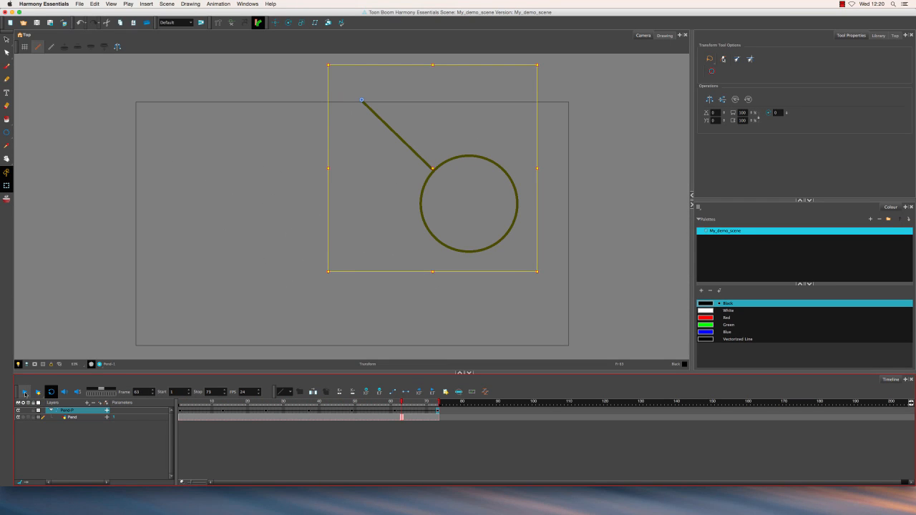